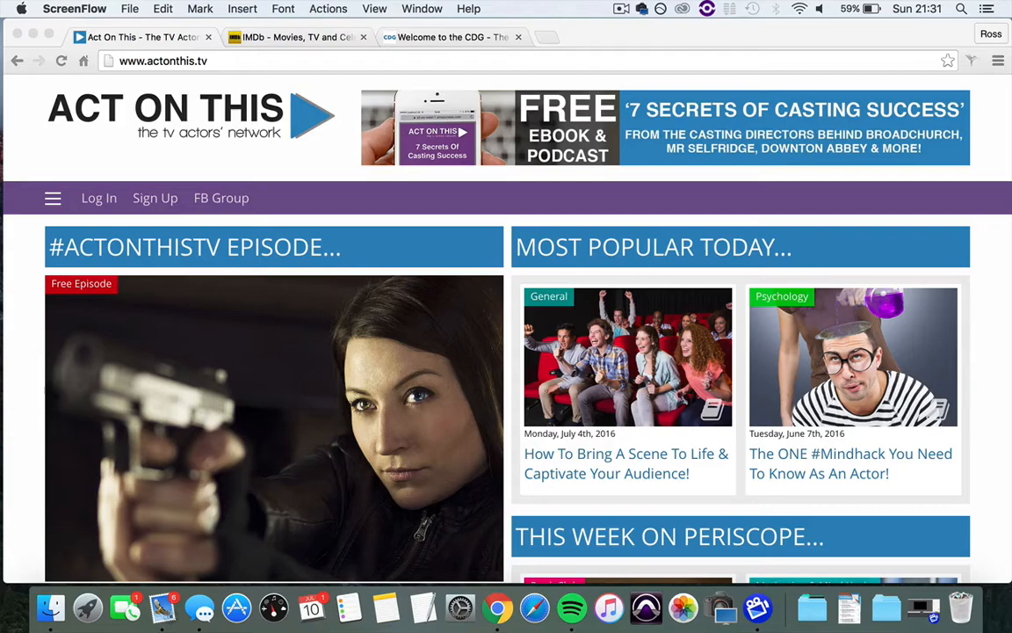
Bring up the IMDb home page and activate its search field.
scroll("down", 3)
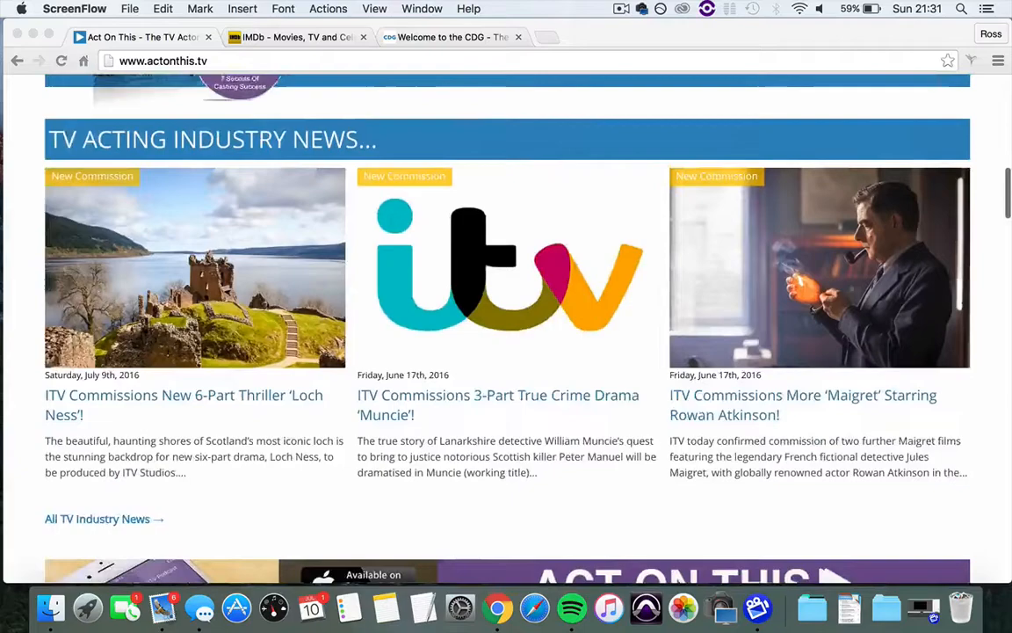
scroll("down", 3)
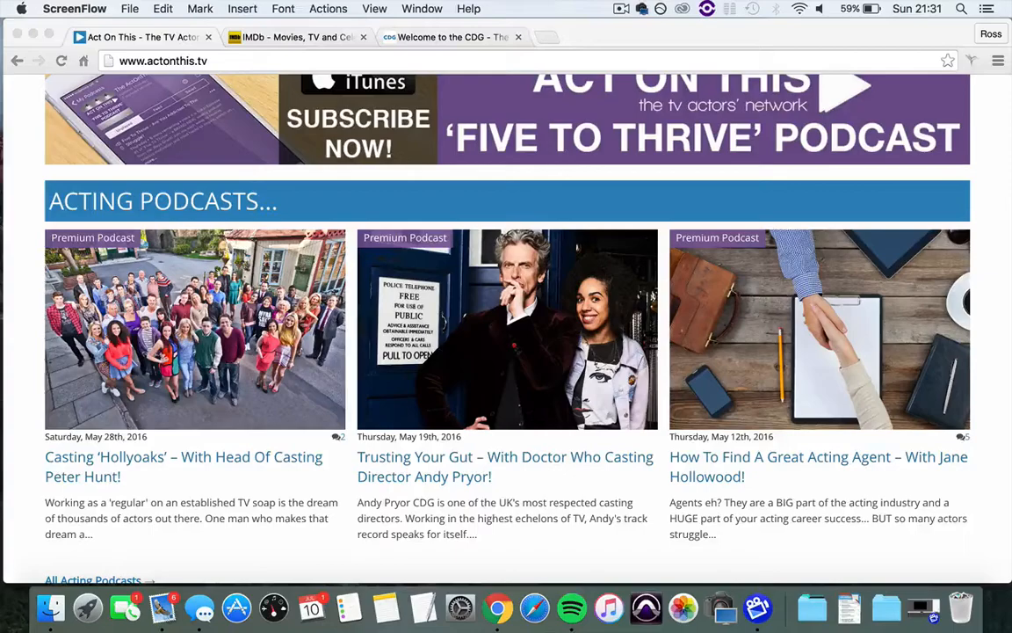
scroll("up", 3)
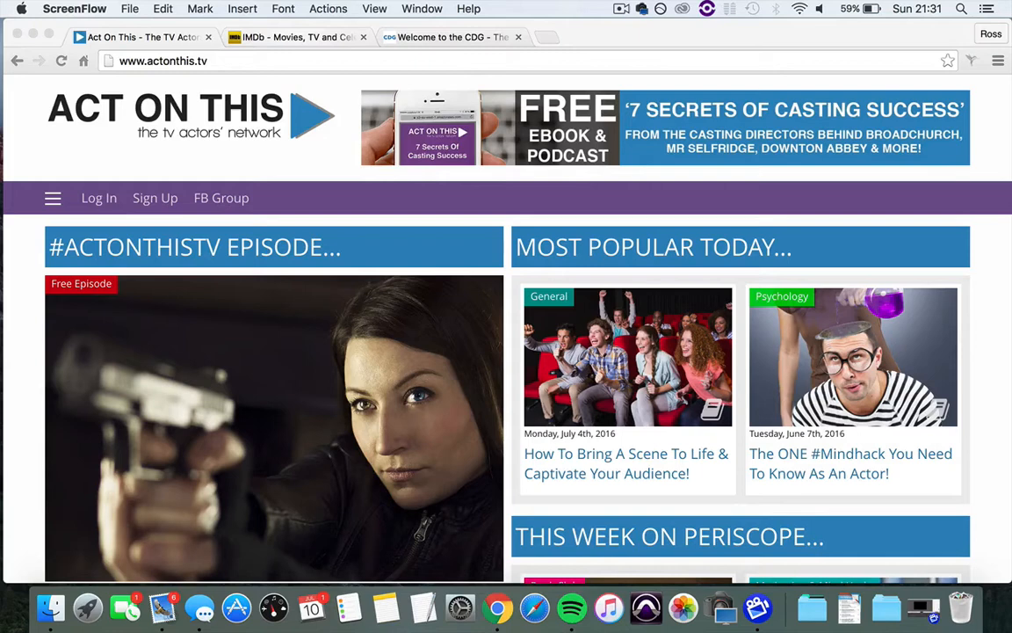
left_click(299, 36)
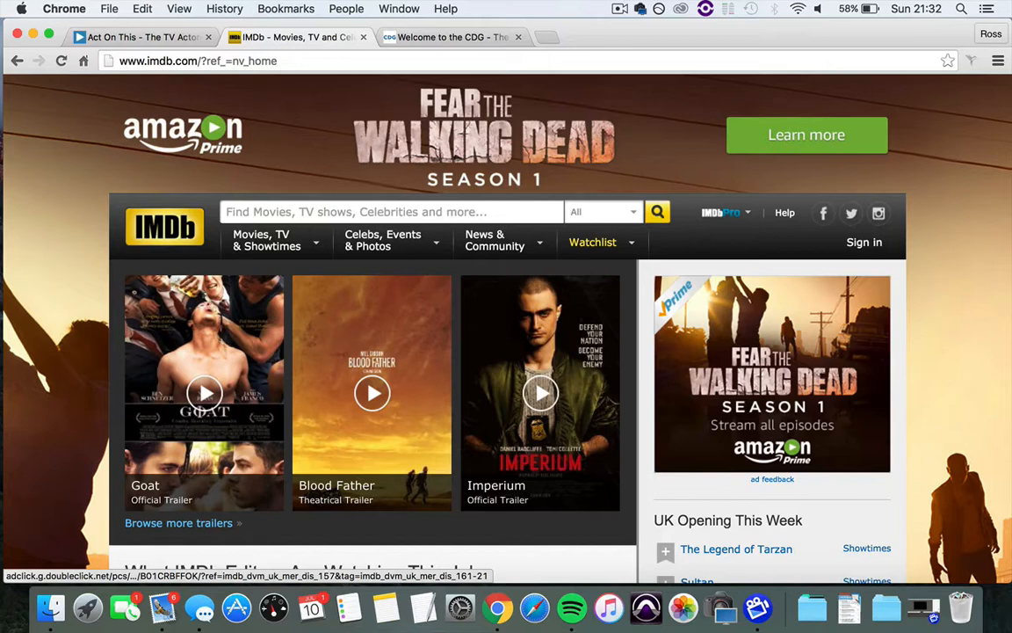
left_click(389, 212)
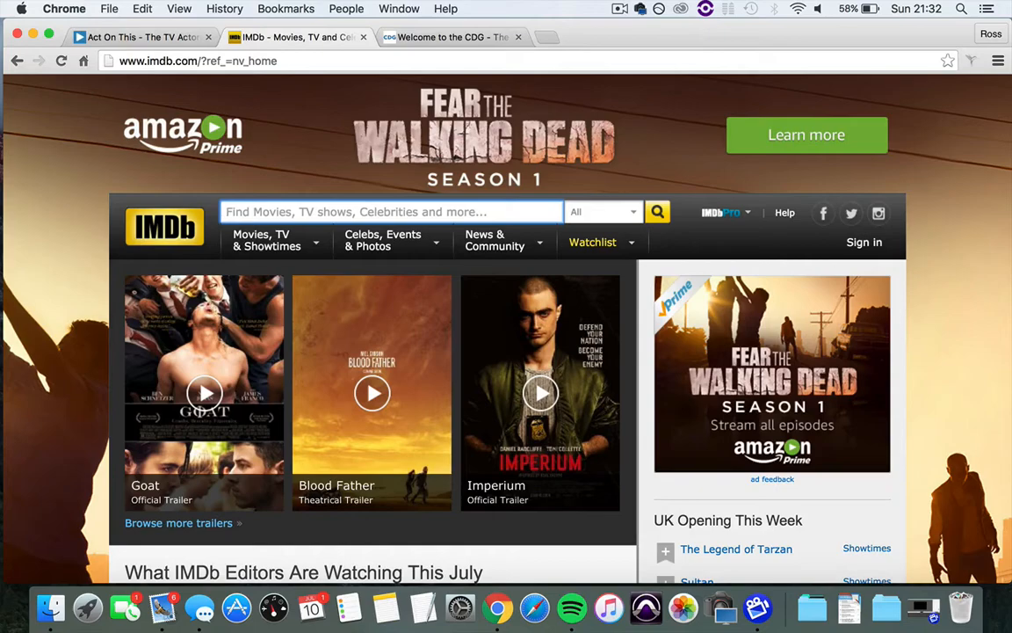
Search 'game of thrones', open the 2011 series, and scroll down to its storyline.
type("game of thrones")
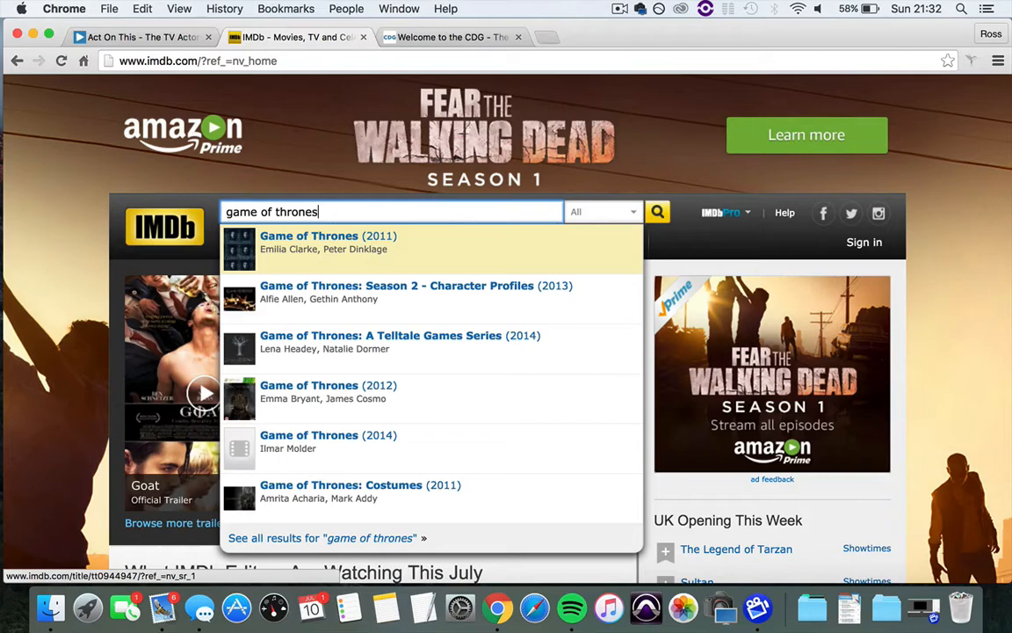
left_click(309, 235)
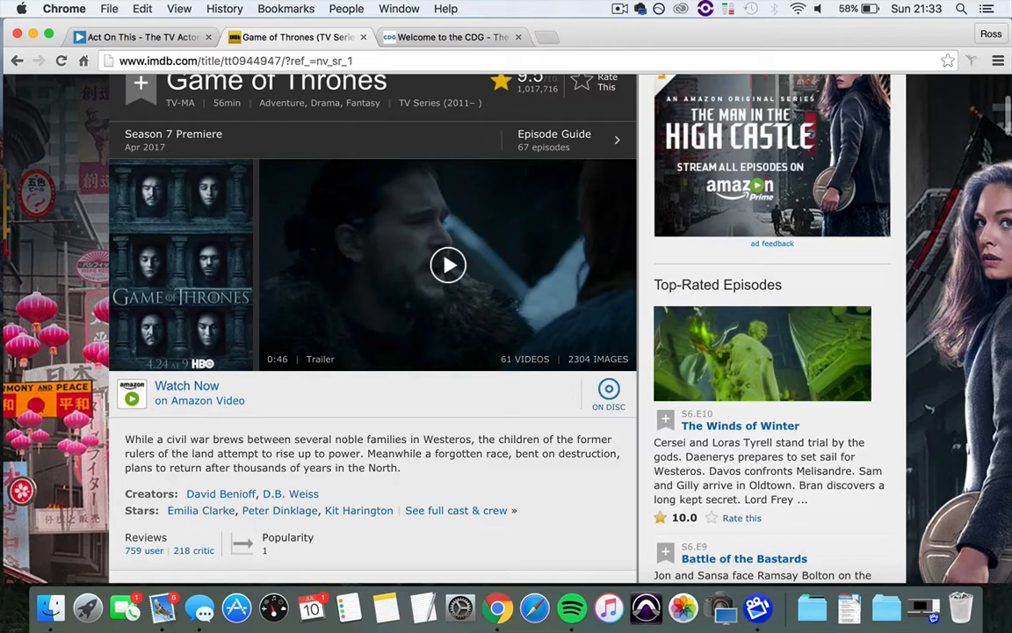
scroll("down", 3)
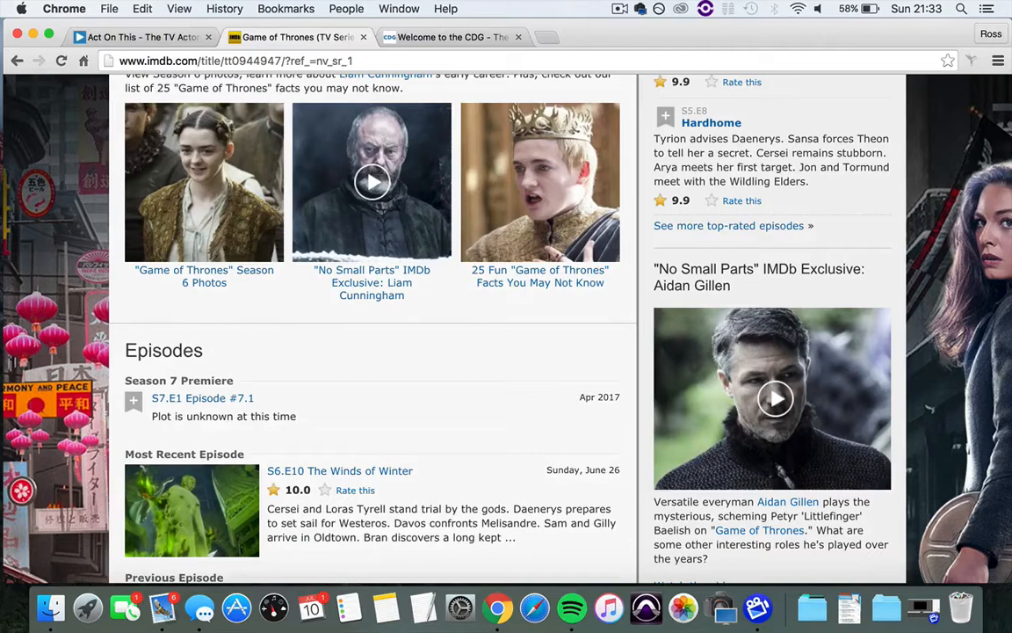
scroll("down", 3)
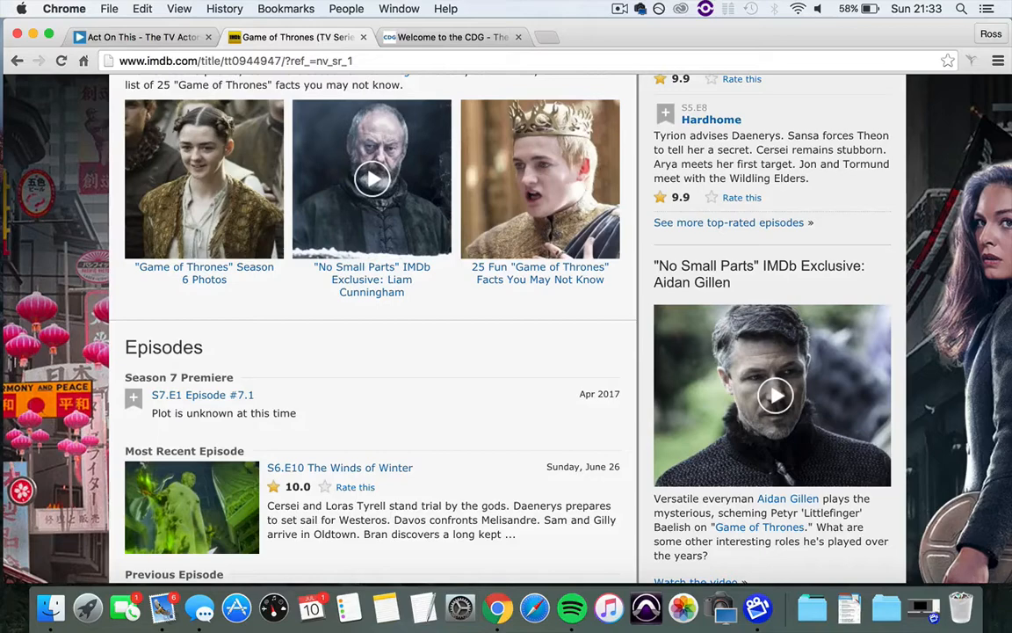
scroll("down", 3)
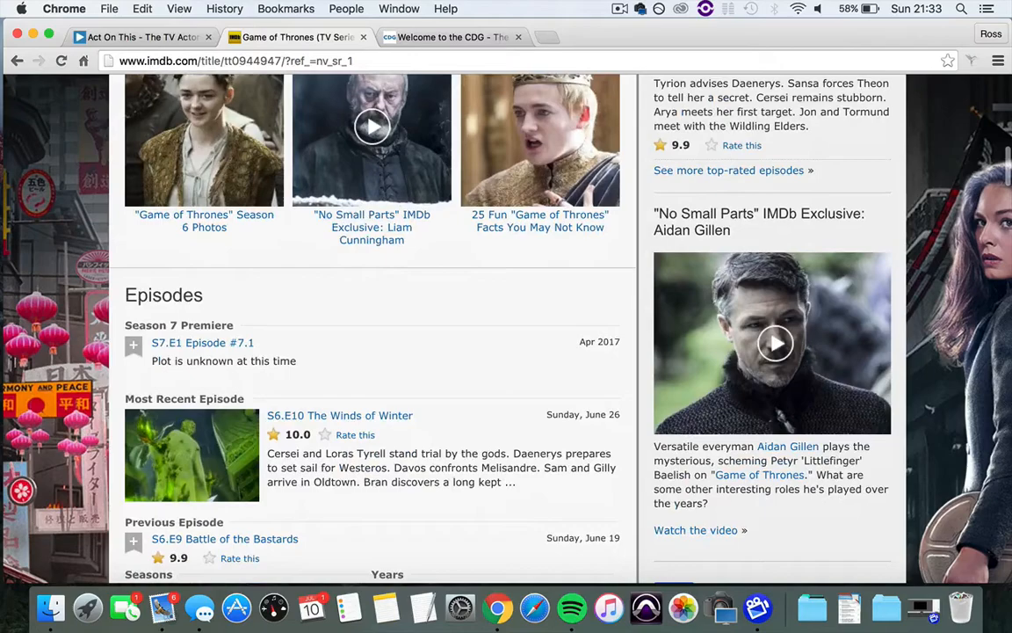
scroll("down", 3)
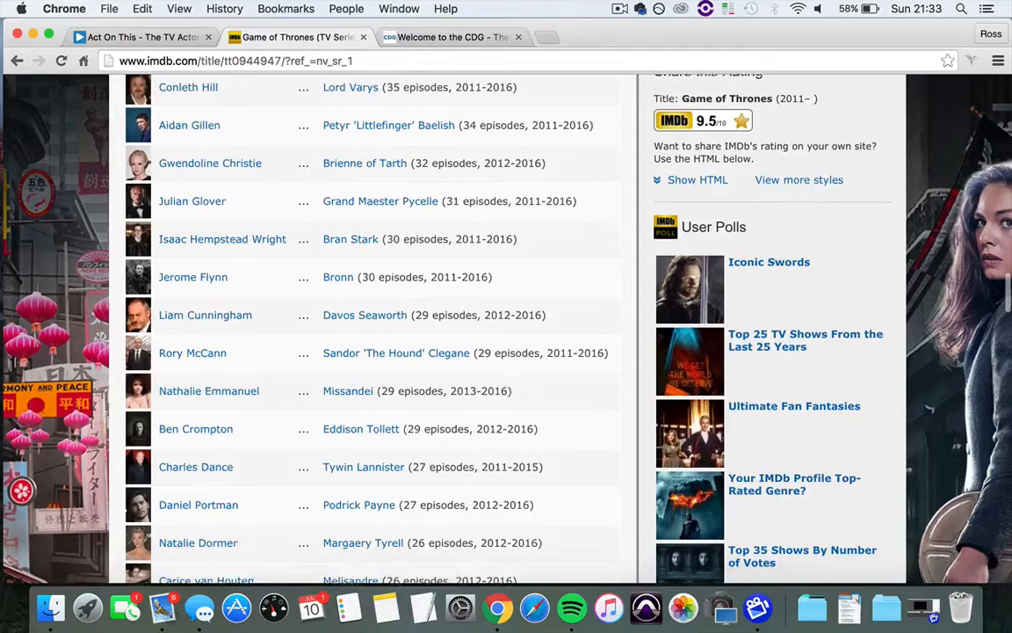
scroll("down", 3)
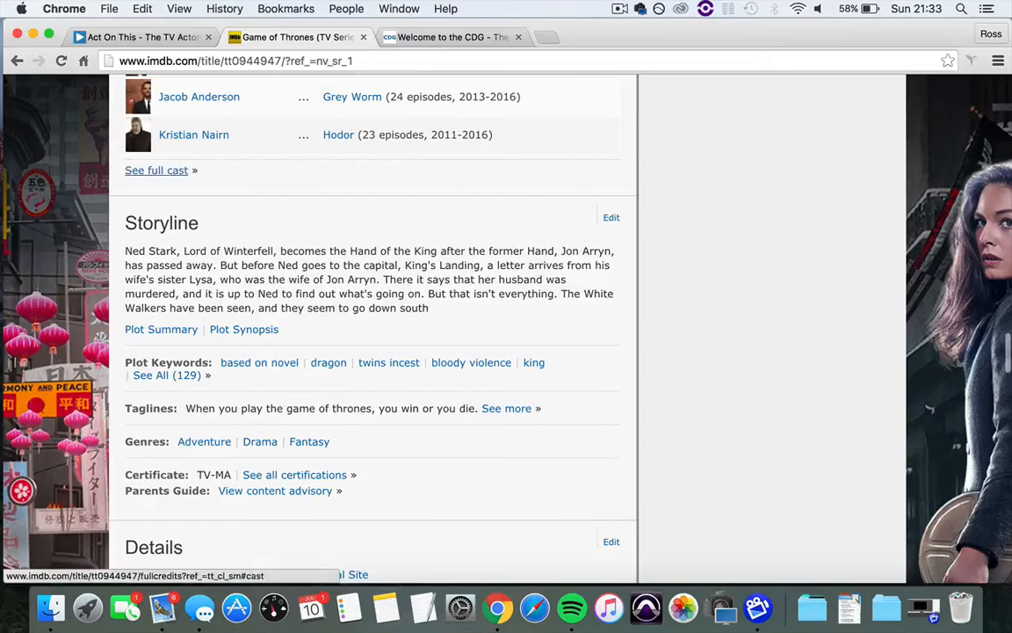
Open Game of Thrones' full cast and crew and scroll to the Series Casting By credits.
left_click(156, 170)
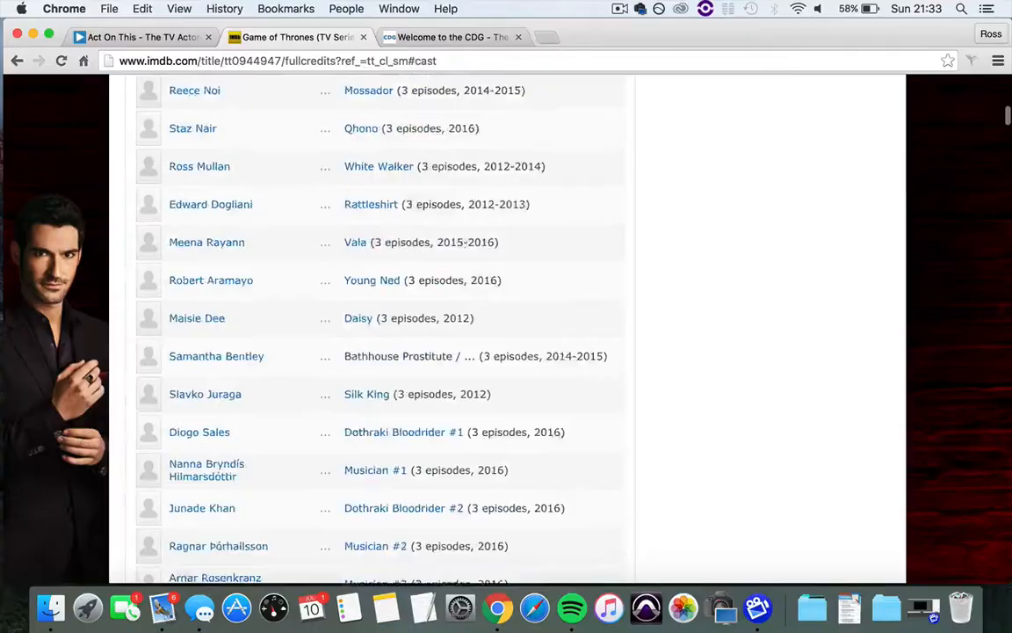
scroll("down", 3)
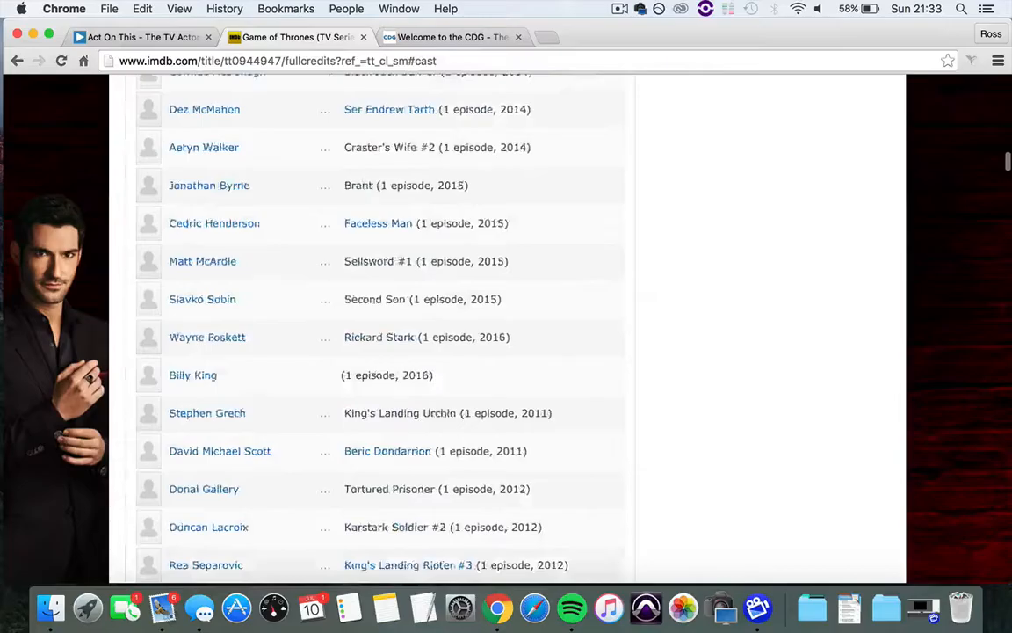
scroll("down", 3)
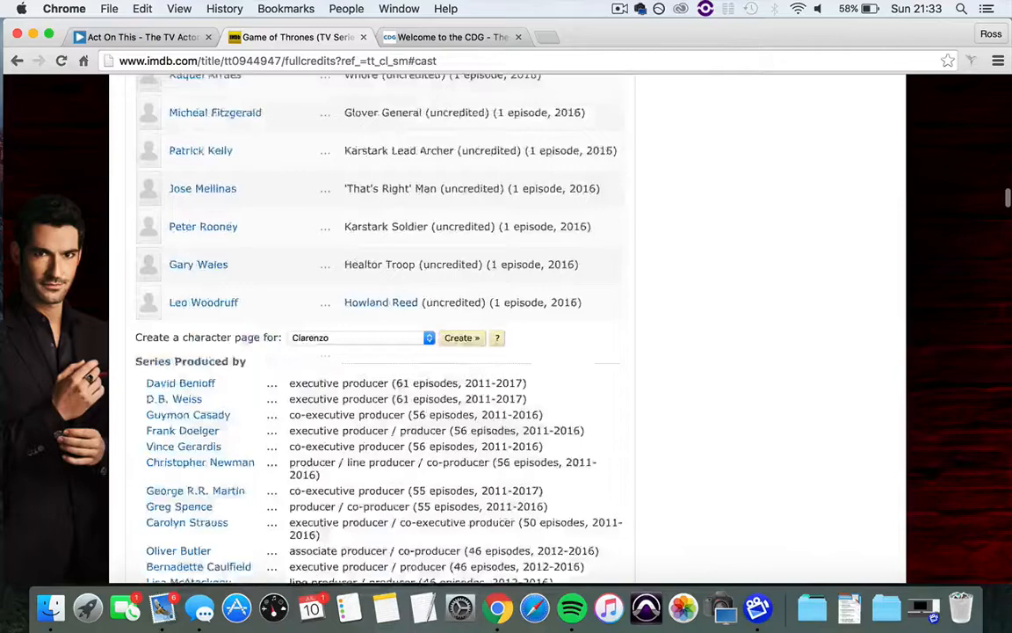
scroll("down", 3)
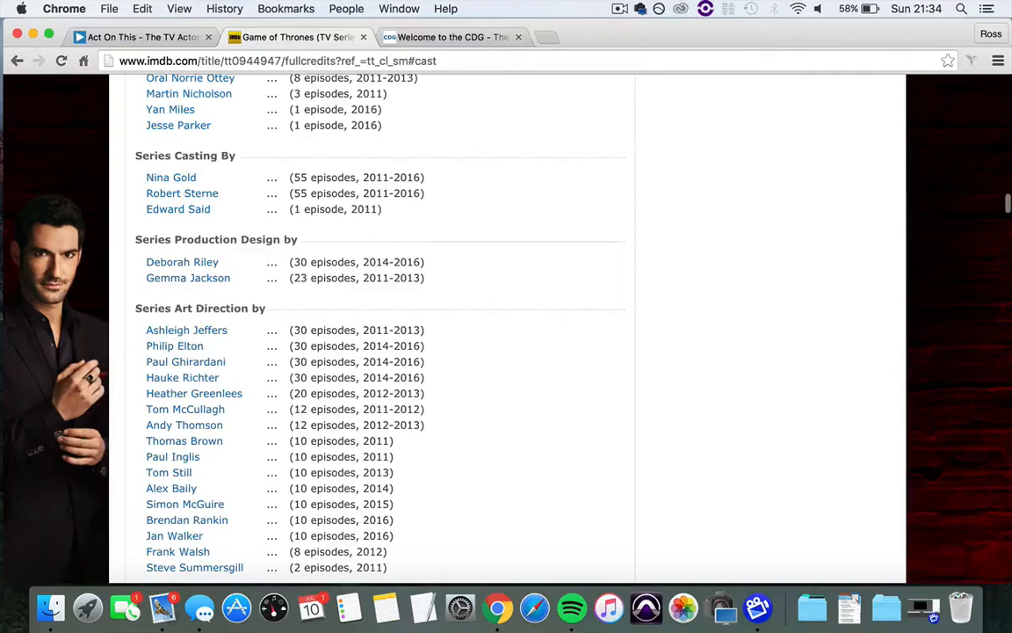
scroll("down", 3)
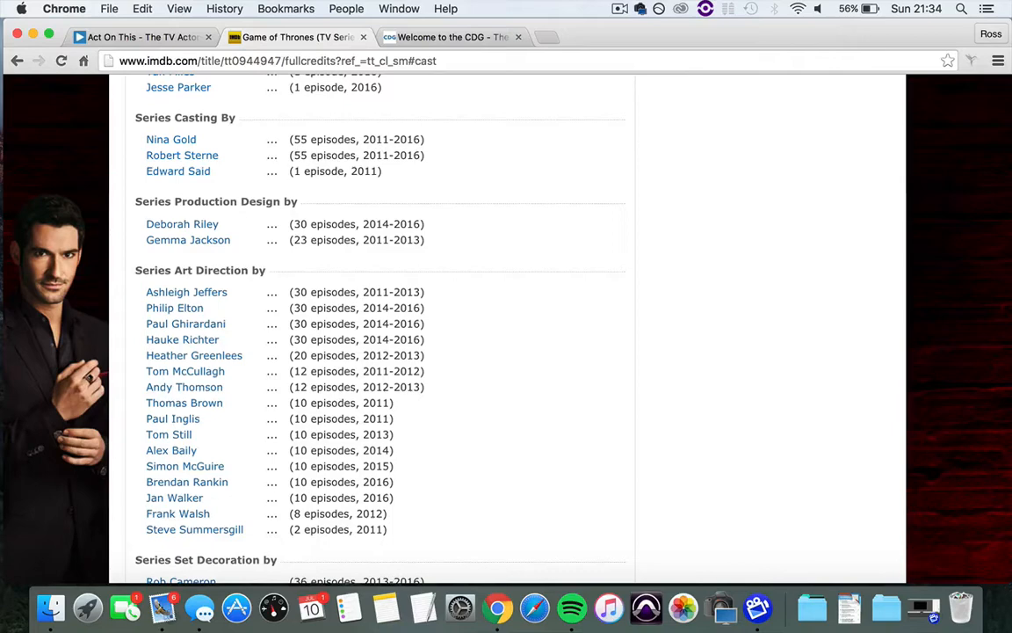
Switch to the Casting Directors' Guild tab and open its Members menu.
left_click(452, 37)
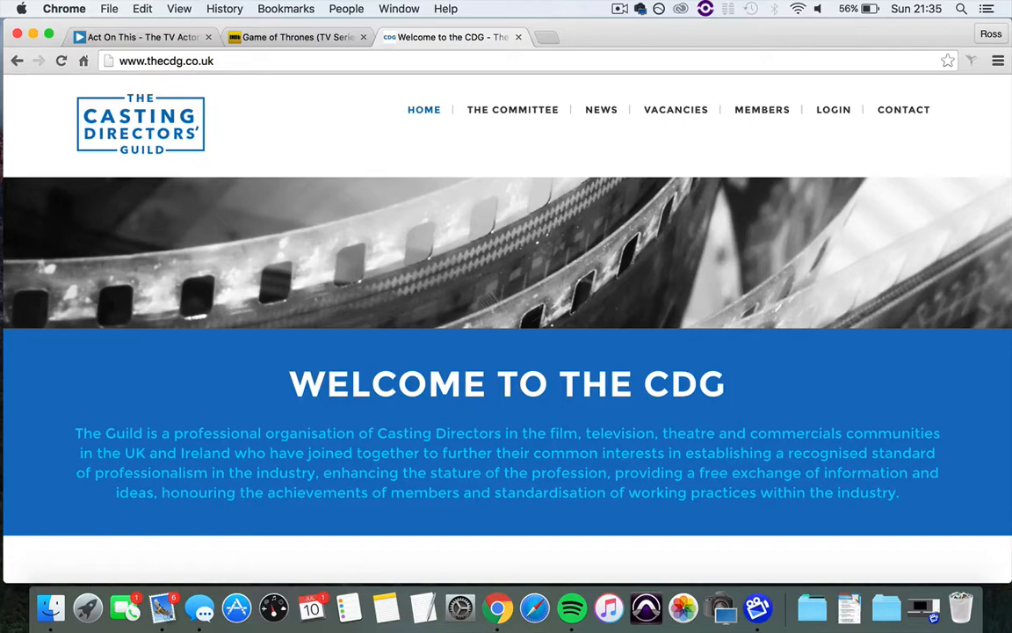
left_click(761, 109)
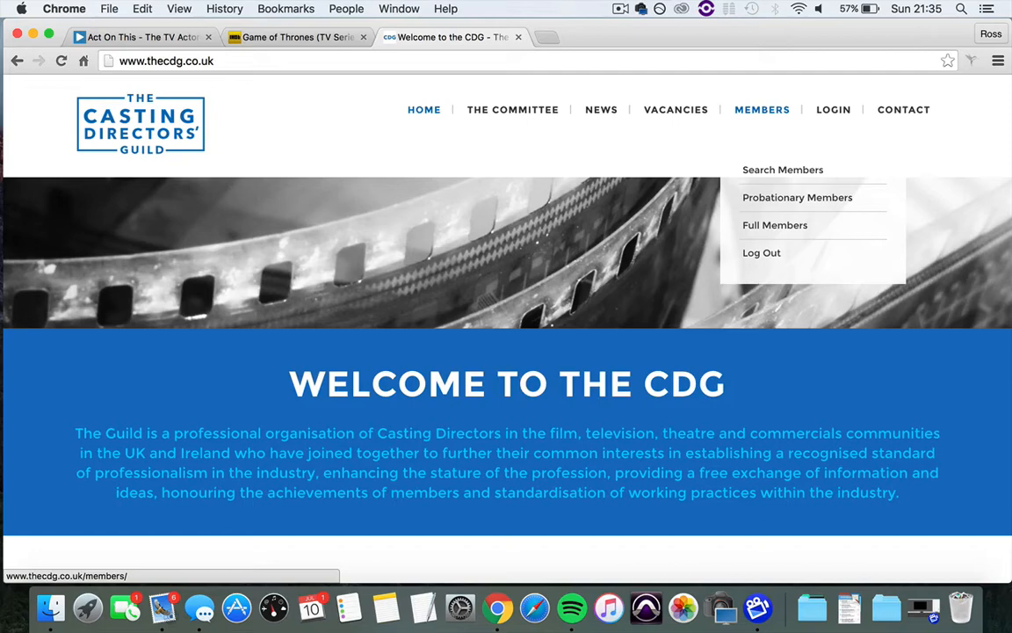
left_click(782, 170)
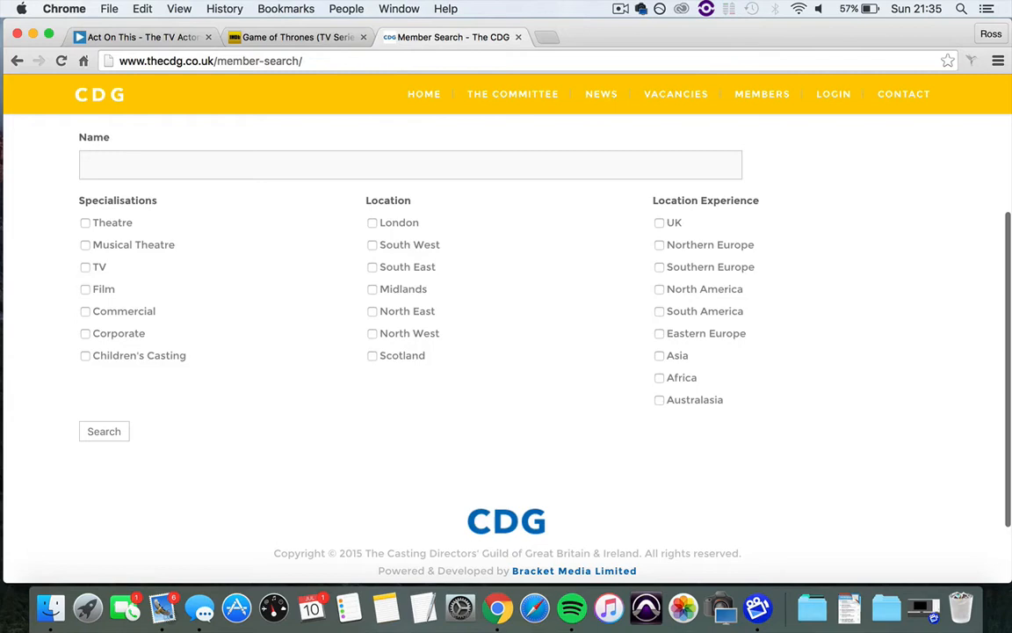
left_click(410, 164)
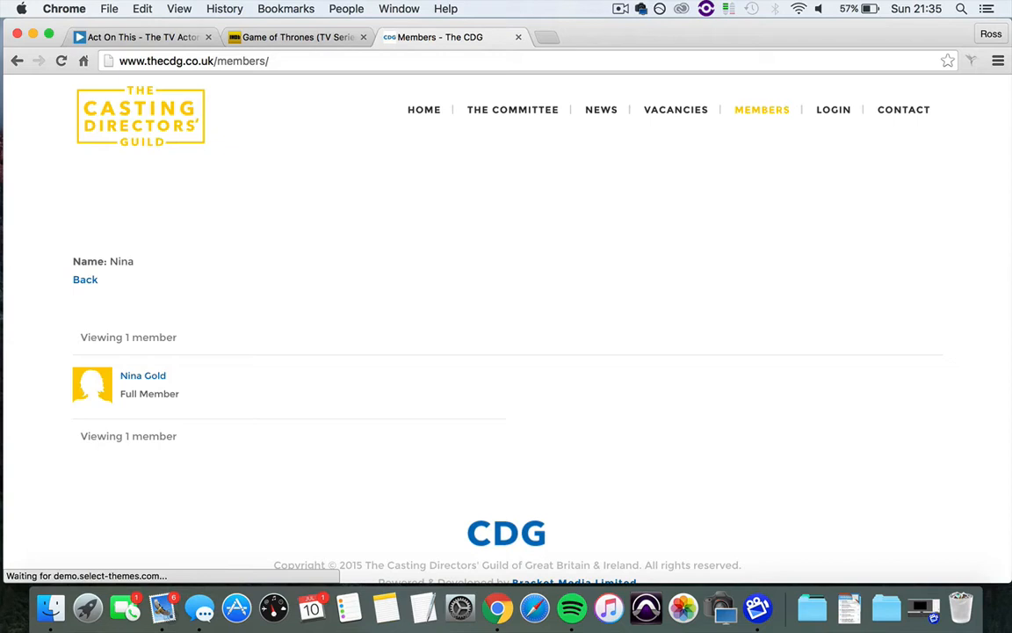
left_click(143, 375)
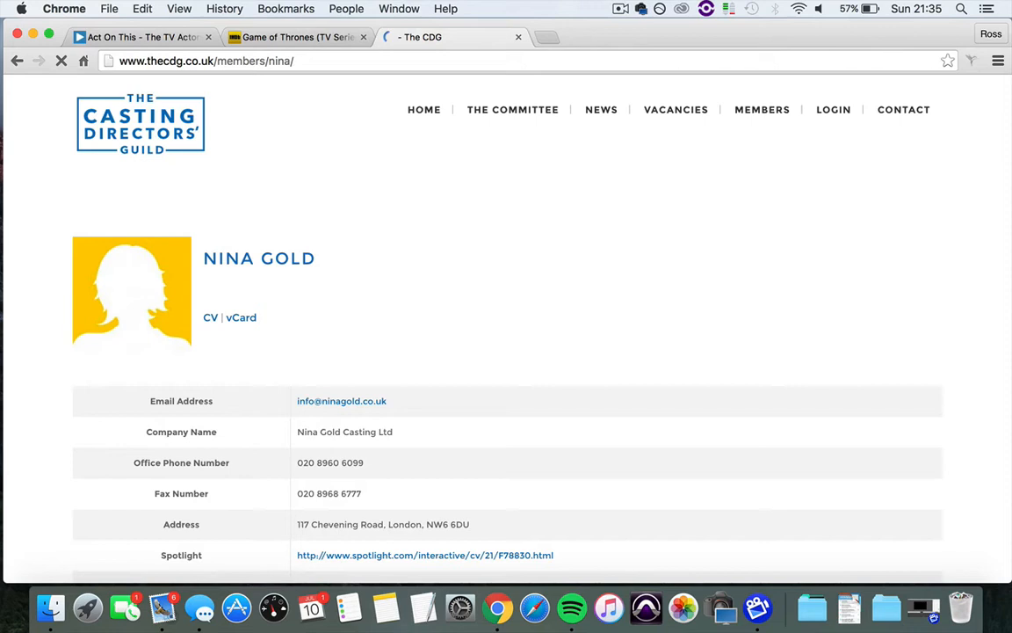
scroll("down", 3)
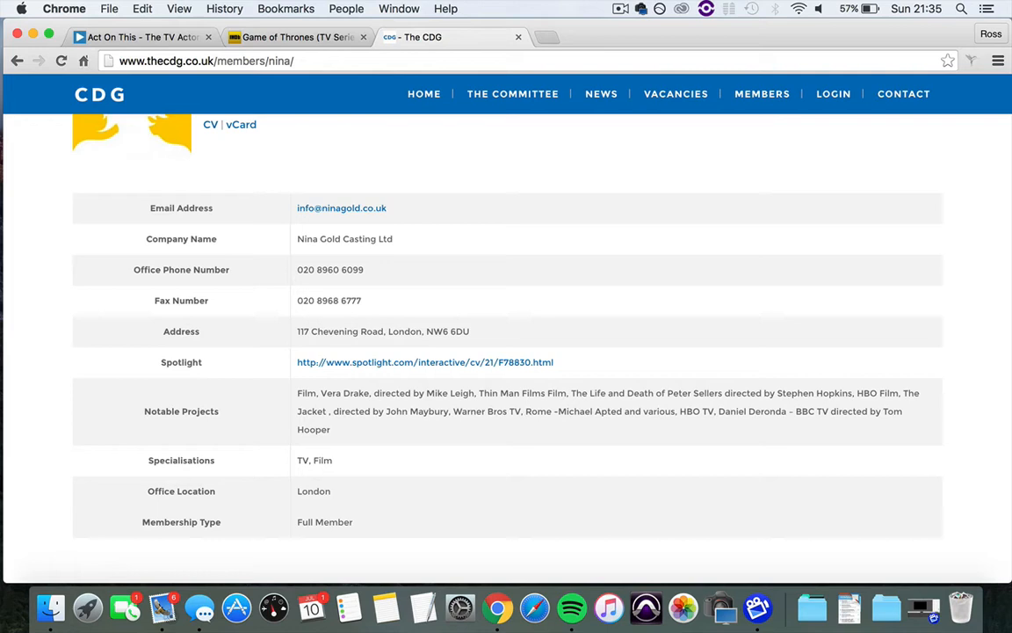
scroll("down", 3)
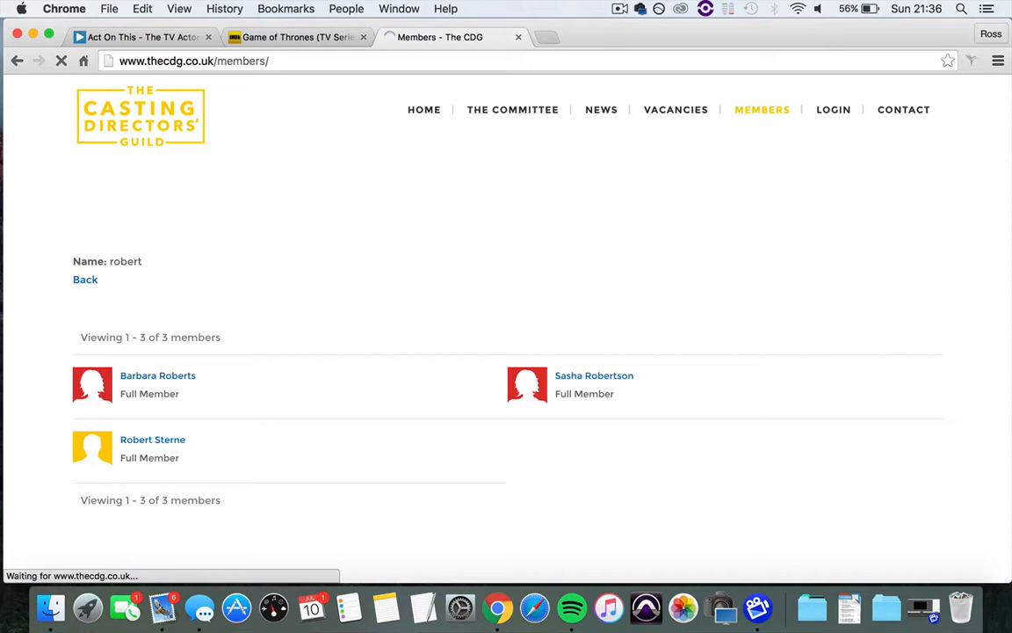
Return to the Game of Thrones full cast and crew tab.
left_click(152, 439)
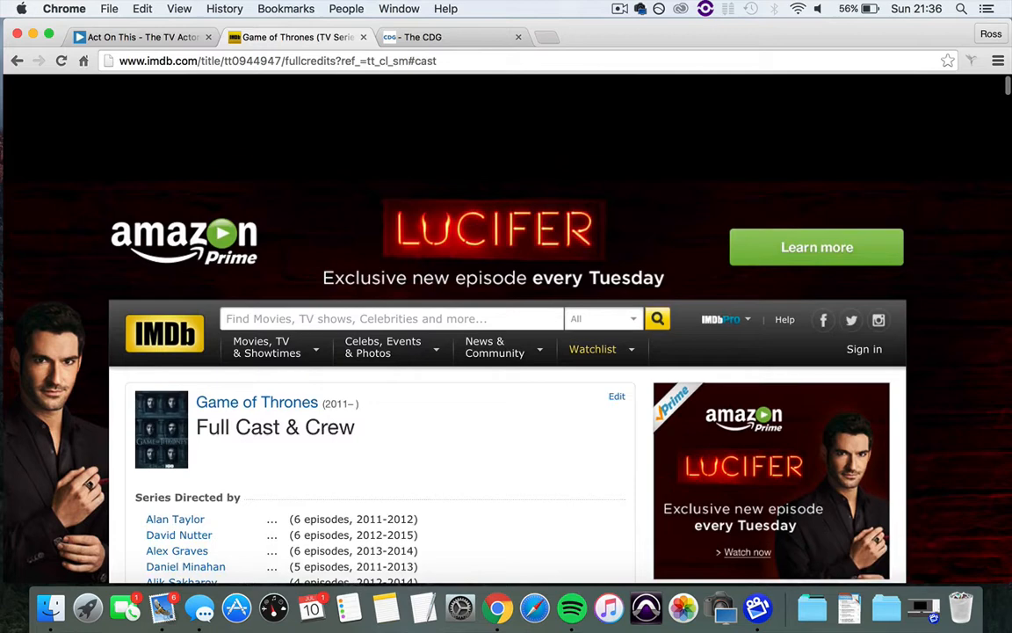
Search 'Broadchurch', open the 2013 series' full cast, and scroll to Series Casting By.
scroll("down", 3)
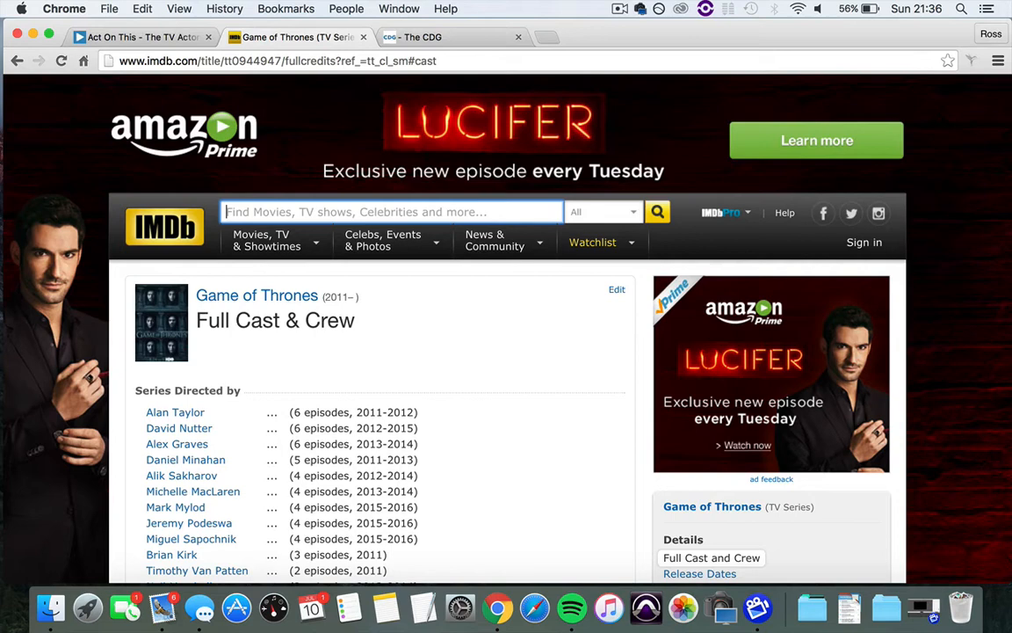
type("Broad")
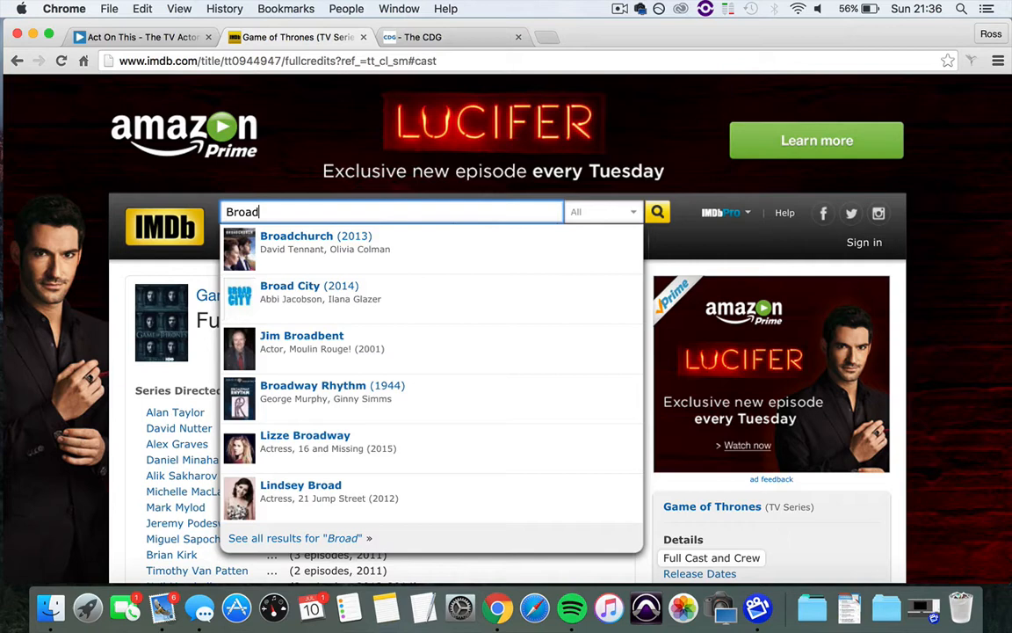
type("church")
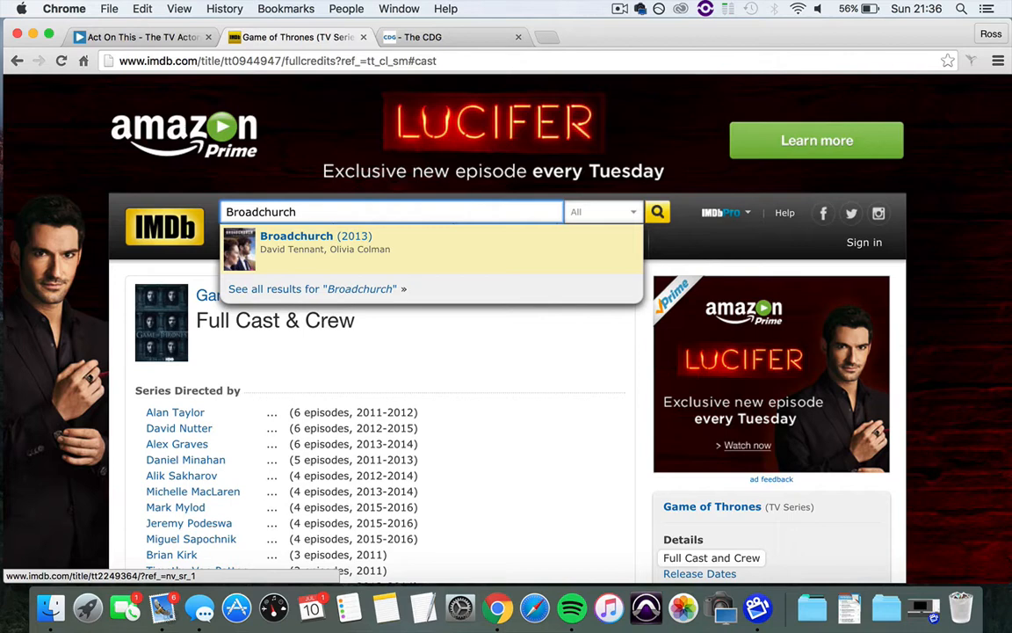
left_click(315, 242)
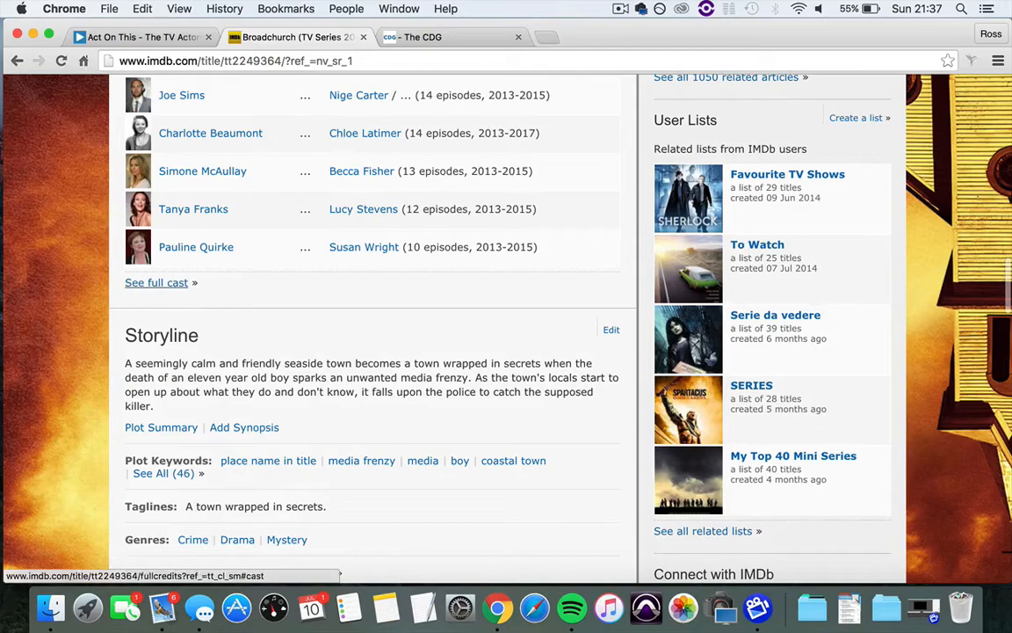
left_click(156, 282)
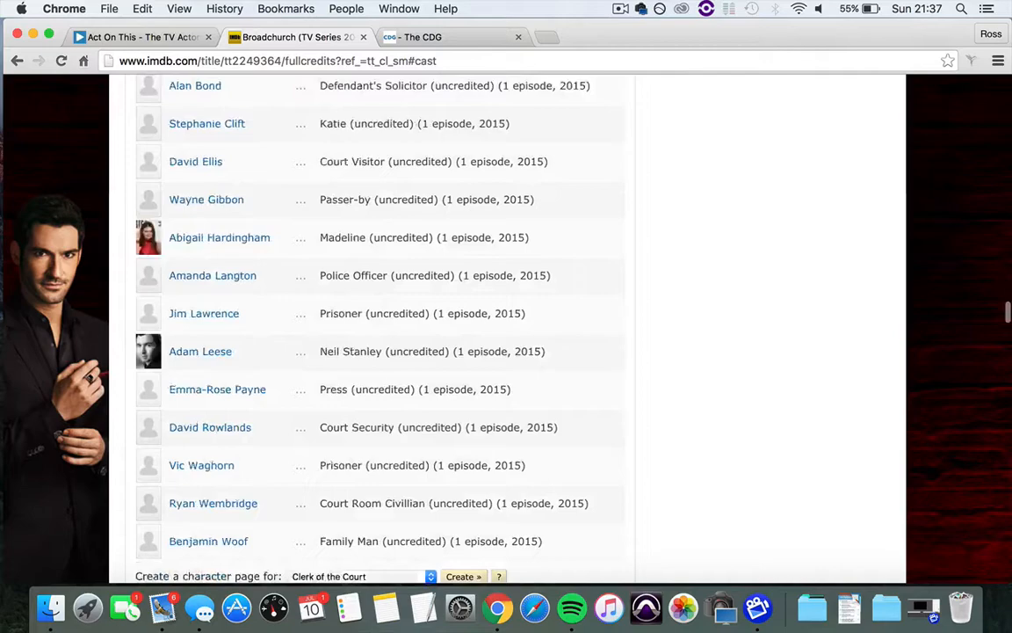
scroll("down", 3)
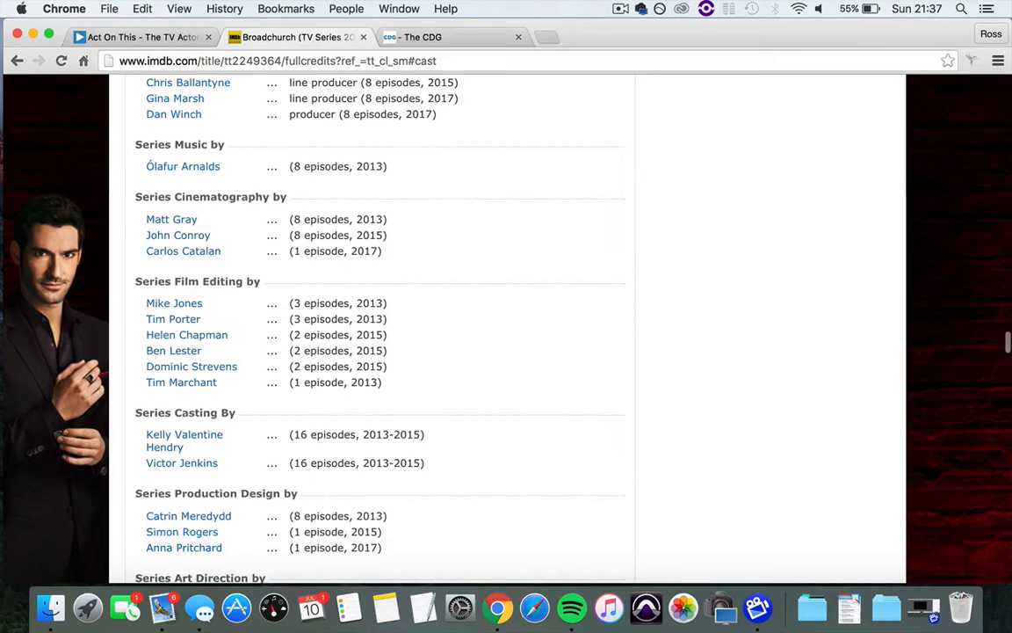
scroll("down", 3)
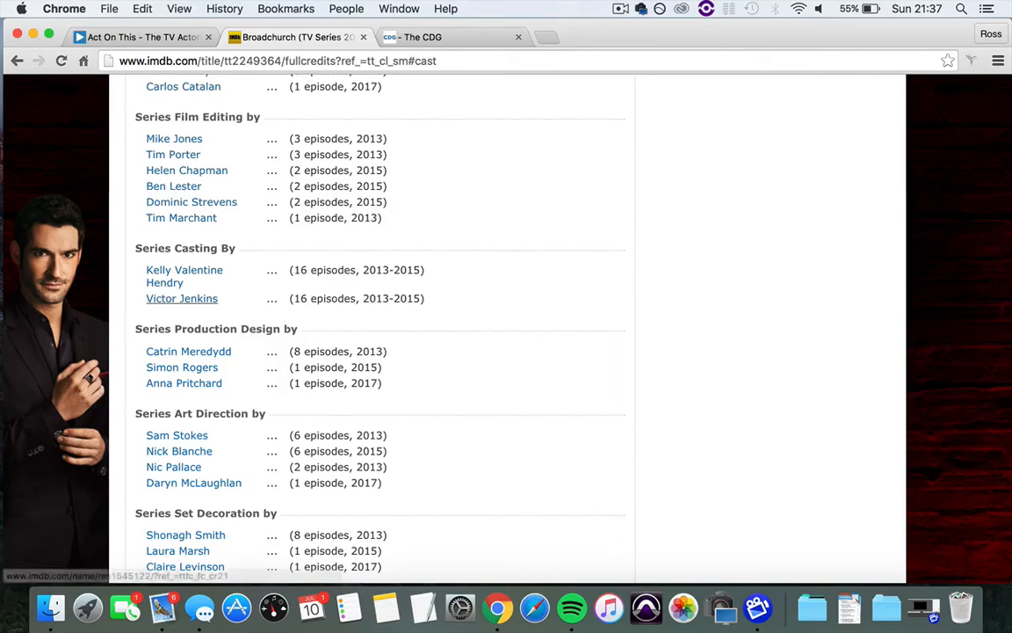
left_click(452, 37)
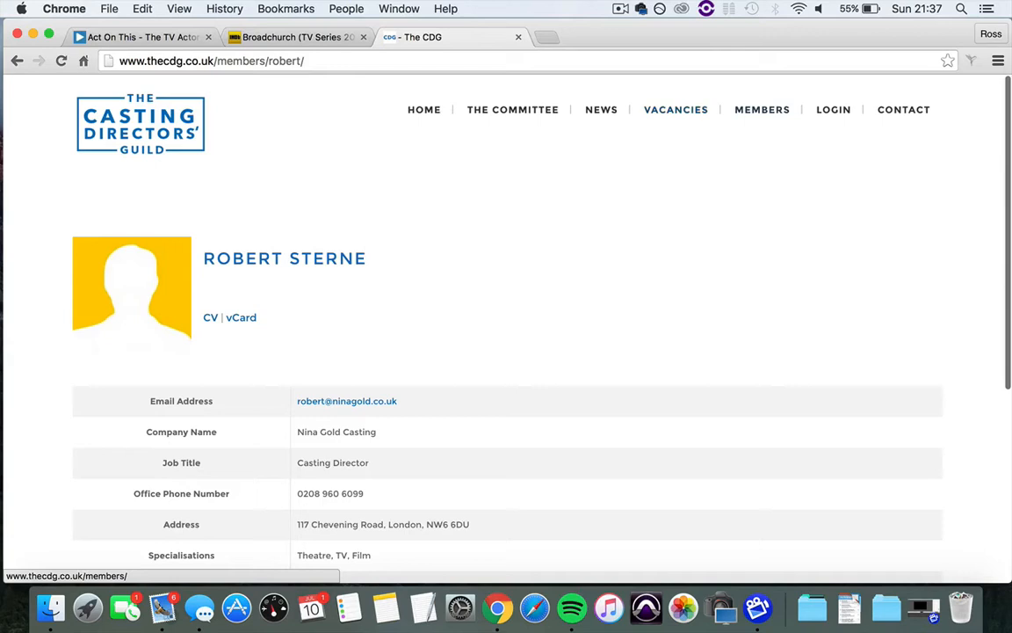
left_click(761, 109)
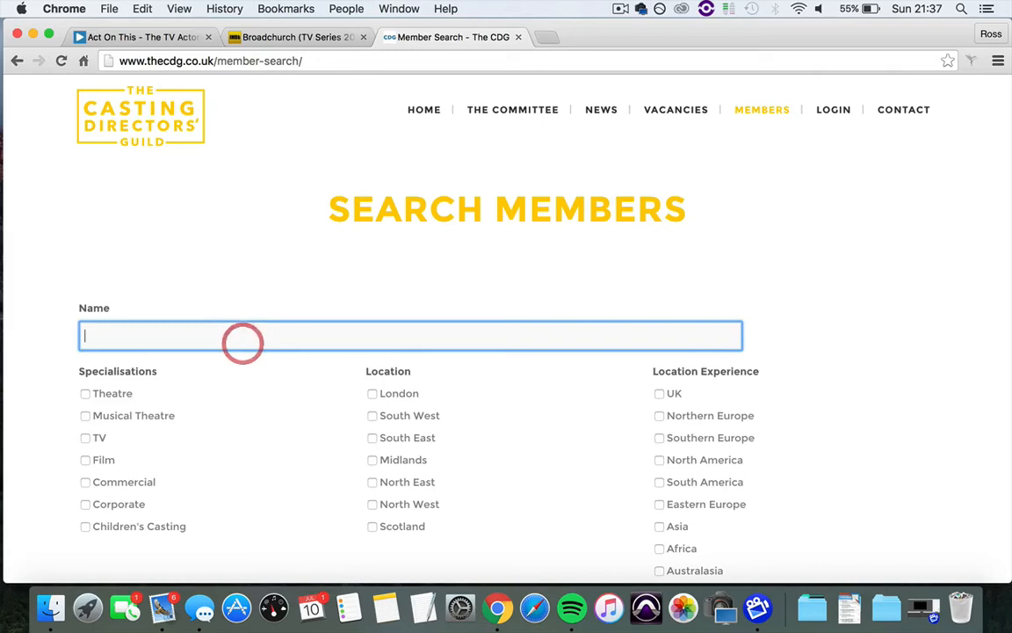
type("Kelly")
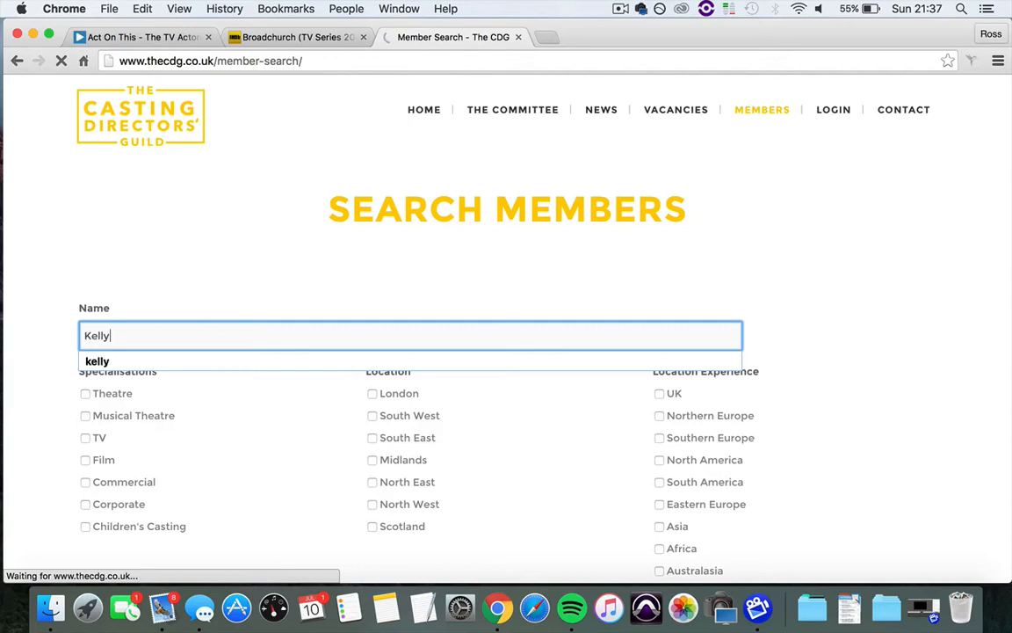
left_click(96, 361)
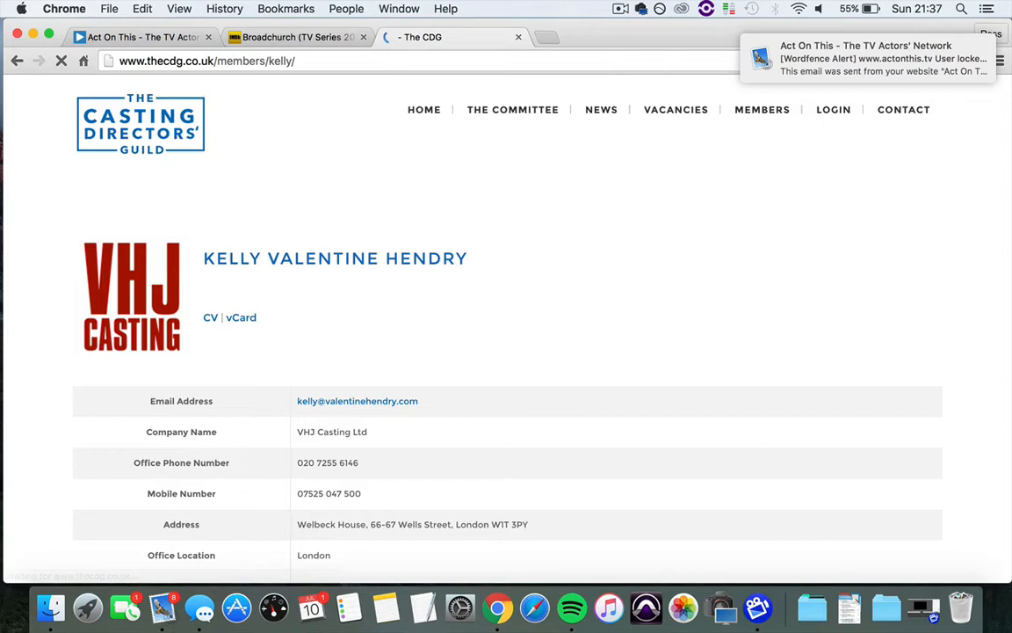
scroll("down", 3)
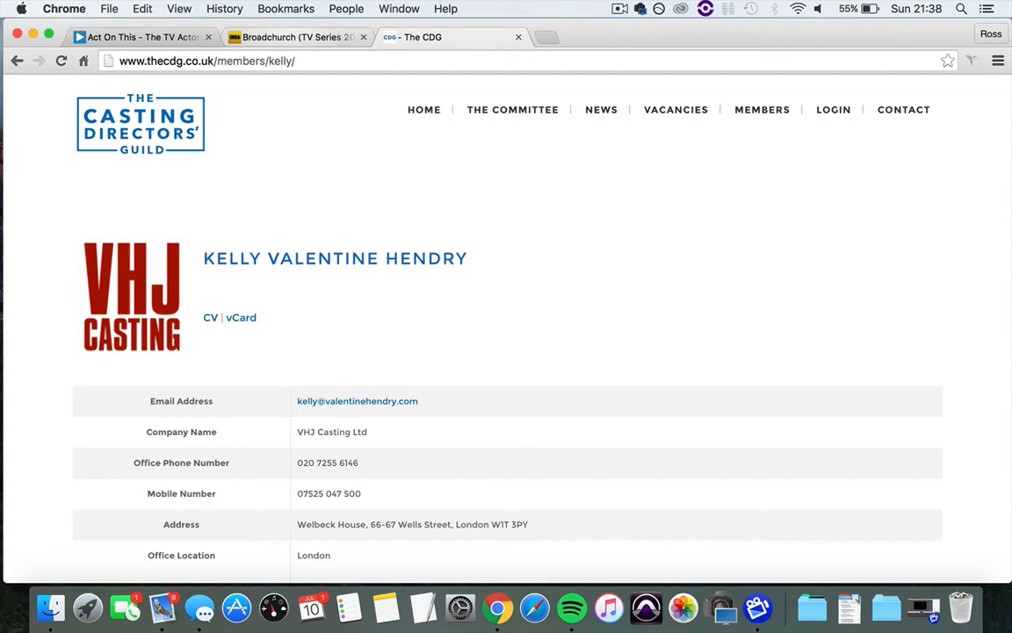
left_click(294, 37)
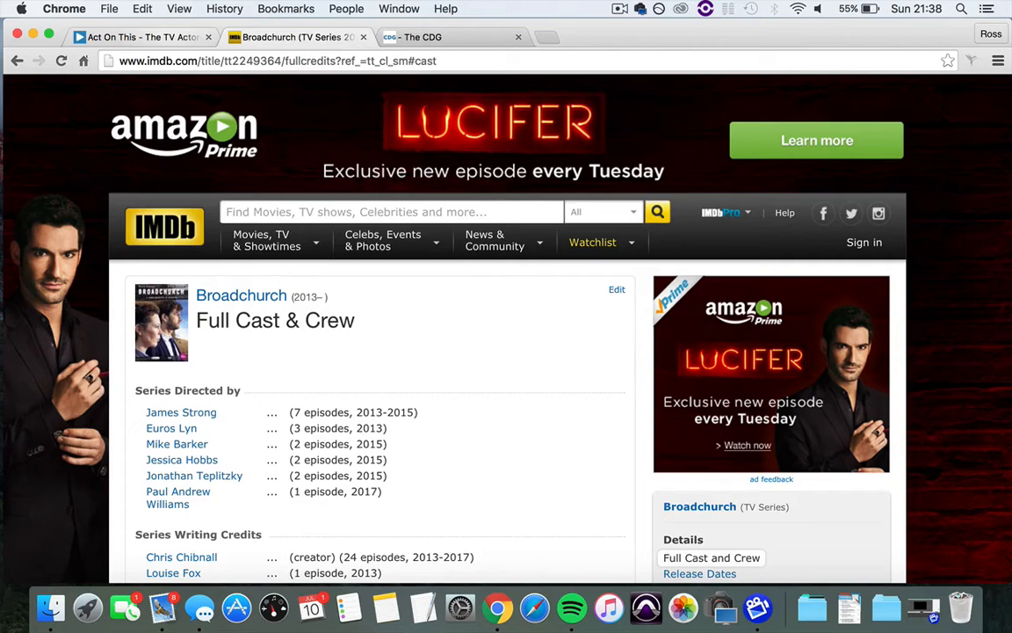
Switch to Act On This and scroll the Chris Stone episode article to the Facebook banner.
left_click(132, 37)
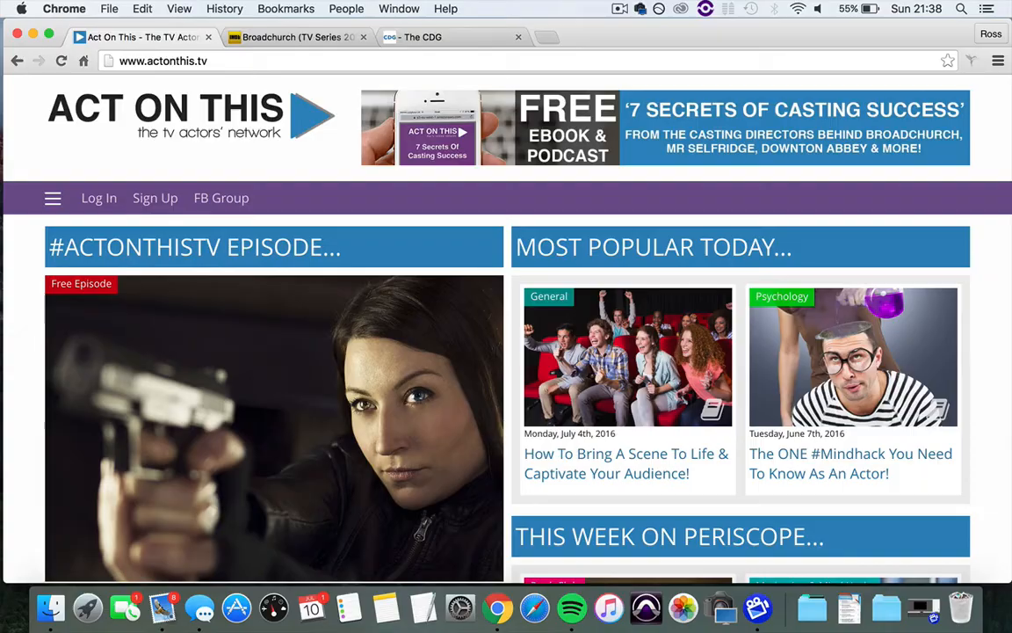
scroll("down", 3)
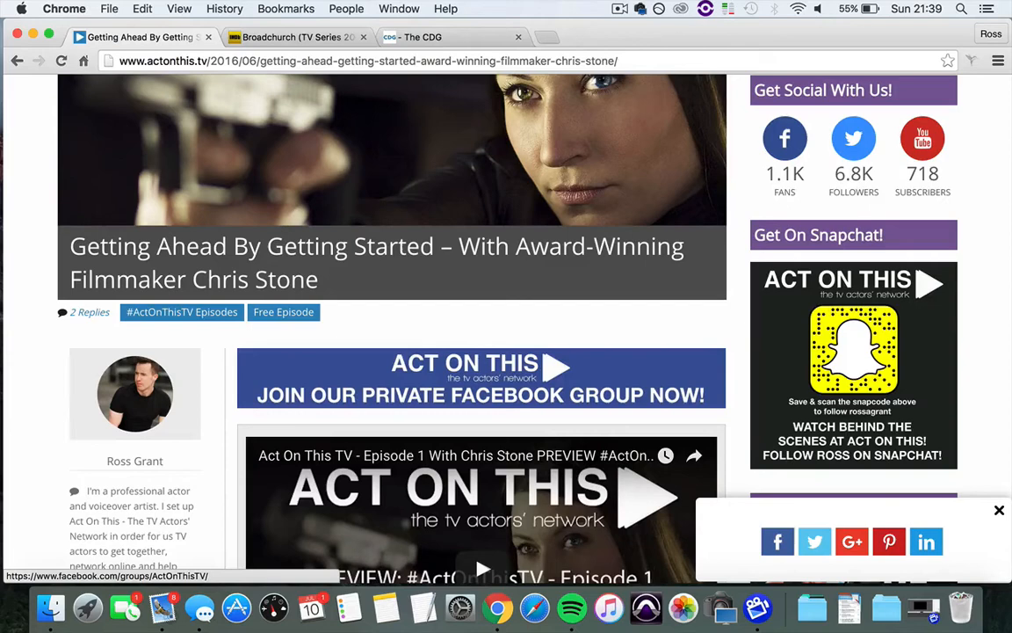
Open the private Facebook group in a new tab, scroll it, then return to the article.
left_click(480, 378)
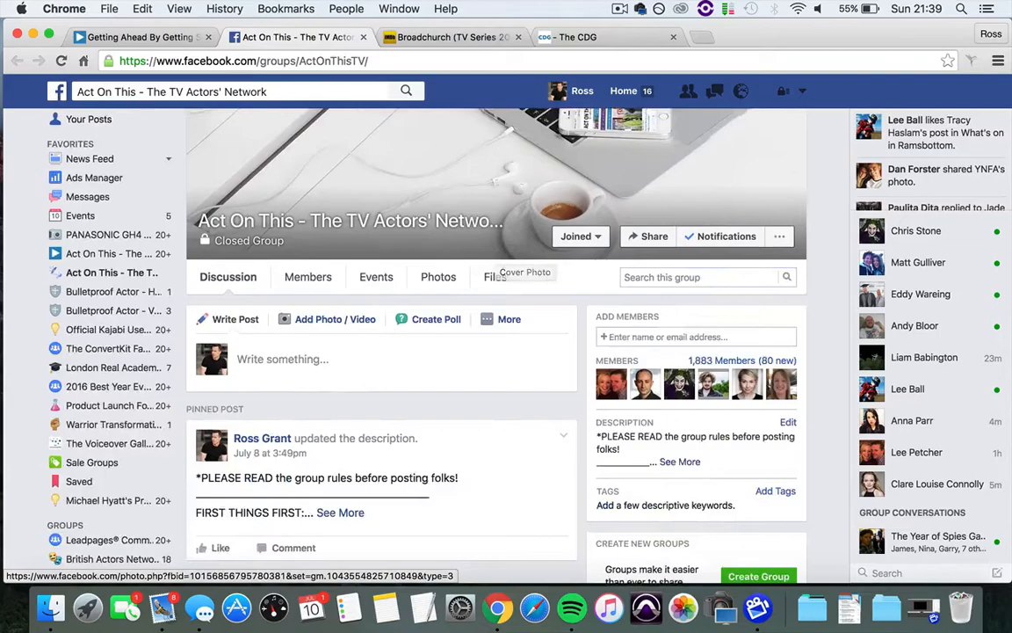
scroll("down", 3)
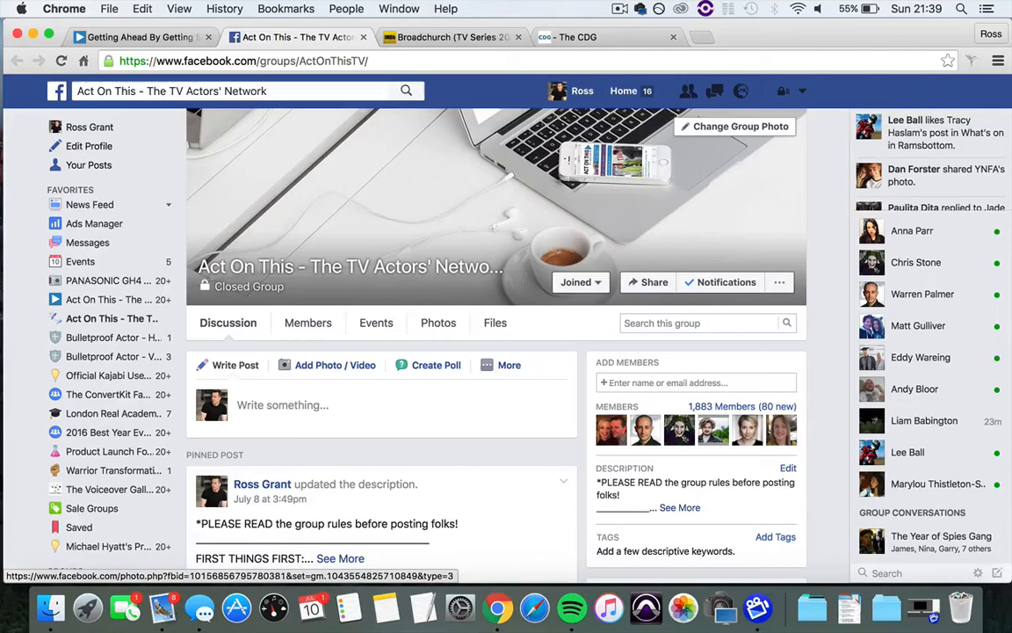
left_click(141, 37)
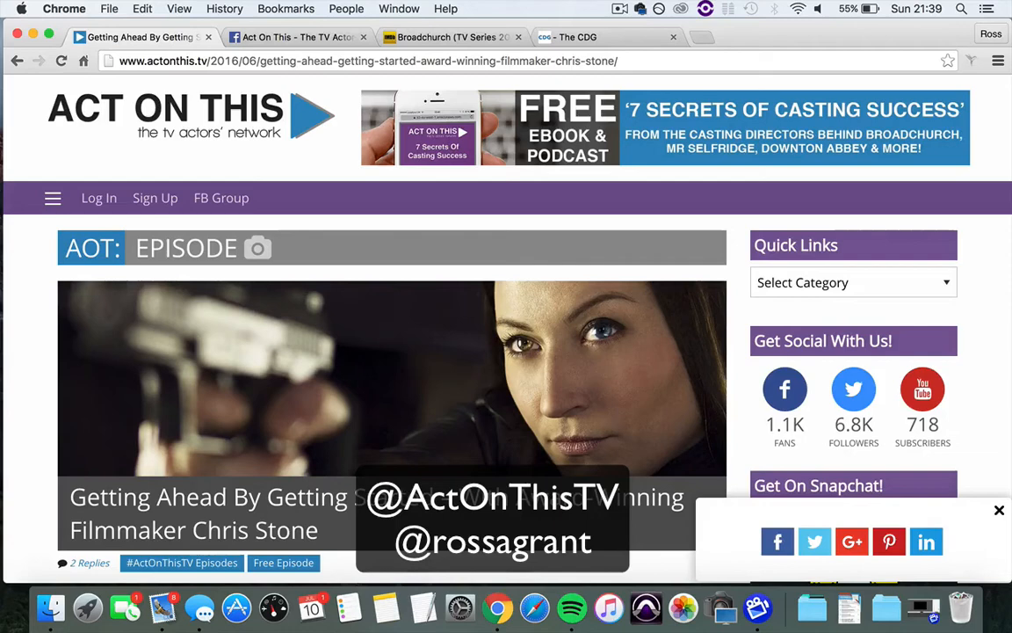